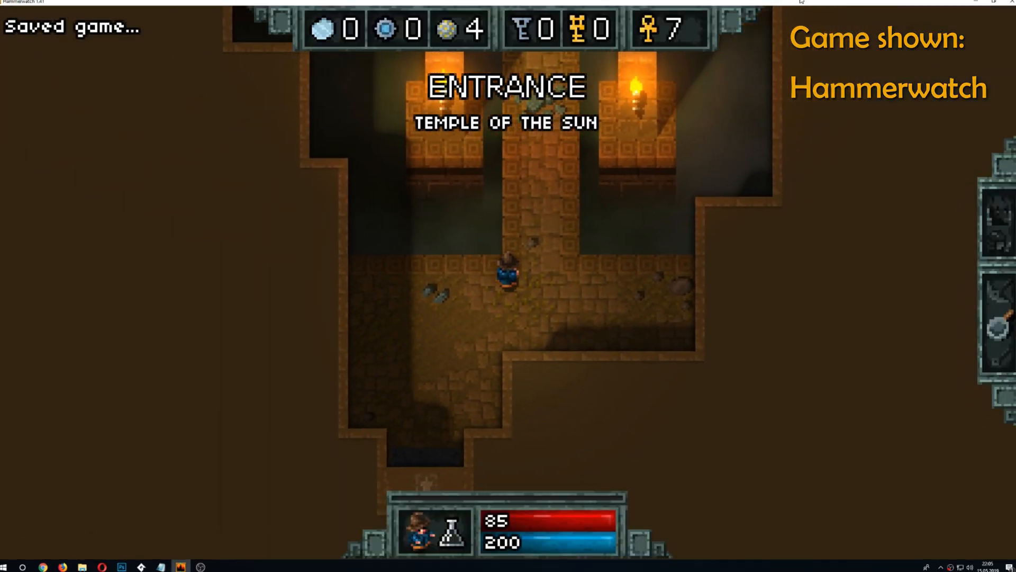
Step: Exit Hammerwatch and switch to the running GameMaker test game window
{"action": "key", "text": "w"}
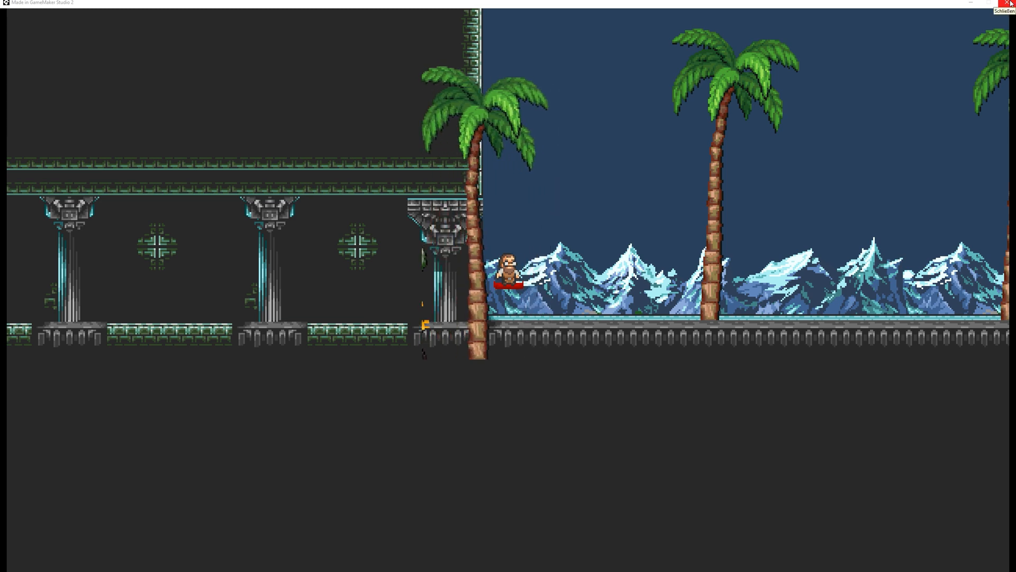
Step: Close the running test game window to return to the objApplyShader Draw event code
{"action": "left_click", "coordinate": [1011, 5]}
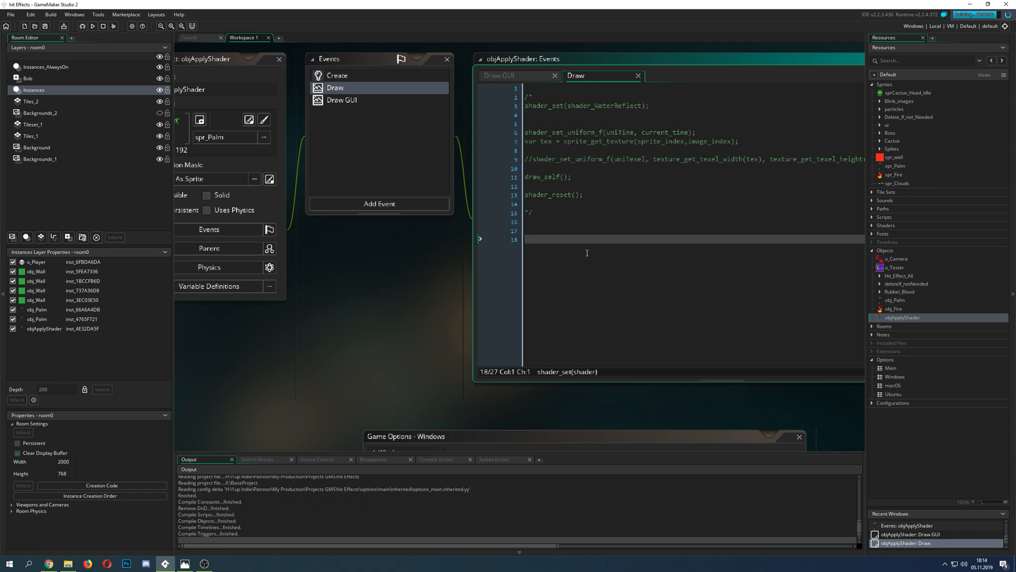
{"action": "left_click", "coordinate": [92, 26]}
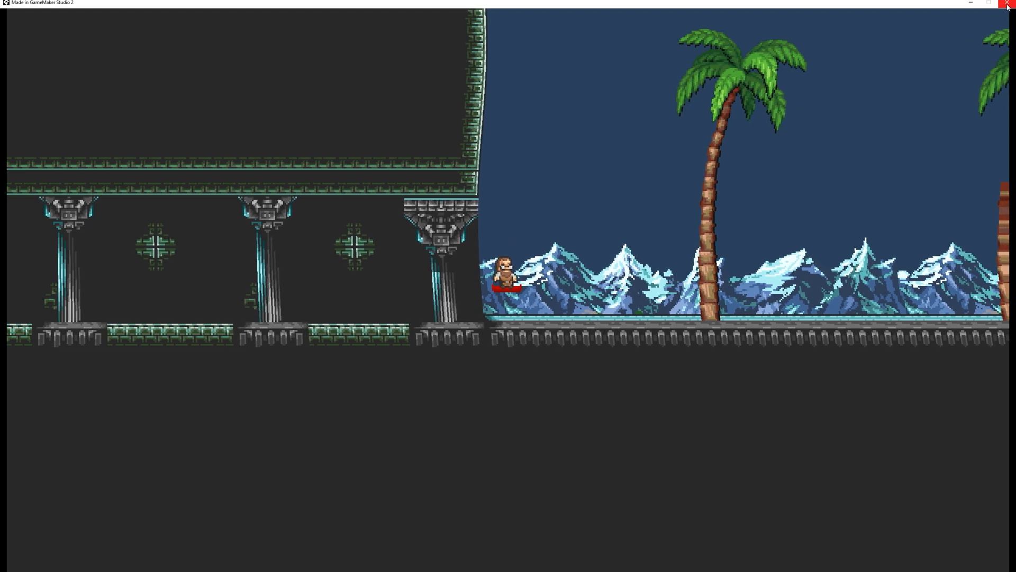
{"action": "left_click", "coordinate": [1008, 3]}
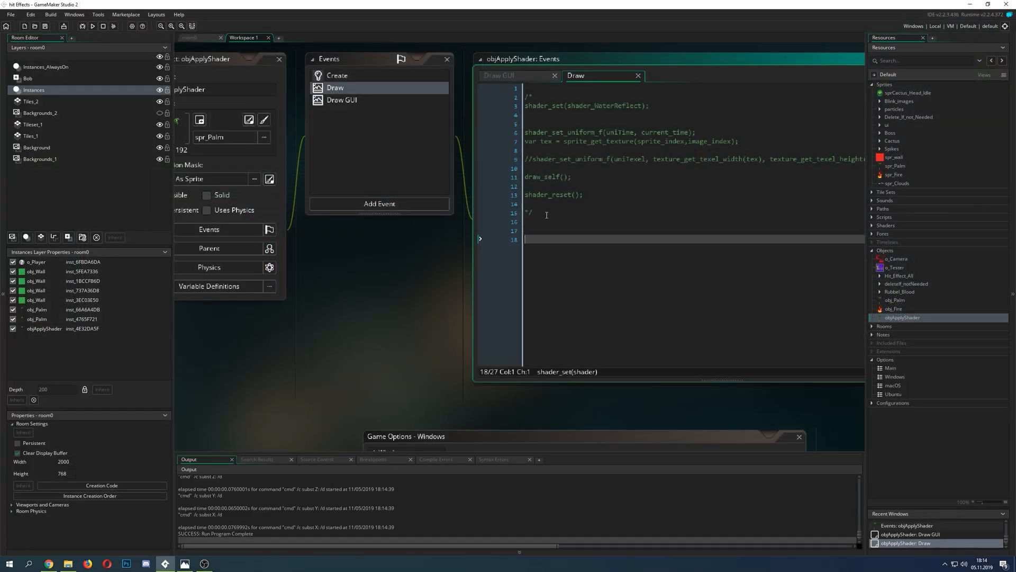
Step: Add shader_set(shader_Heat); around draw_self in the Draw event and save with Ctrl+S
{"action": "type", "text": "shader_set(shader_Heat);"}
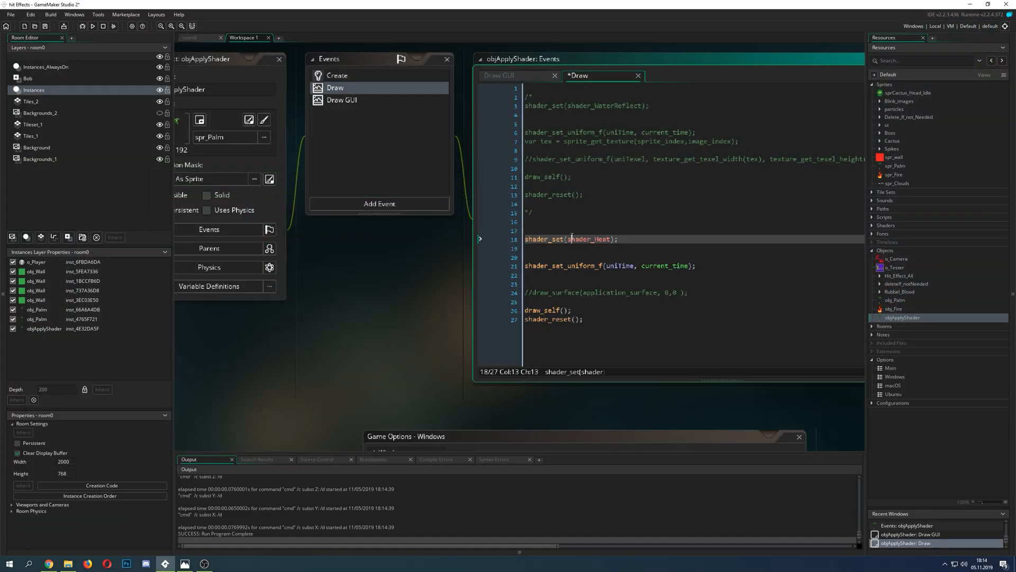
{"action": "left_click", "coordinate": [506, 76]}
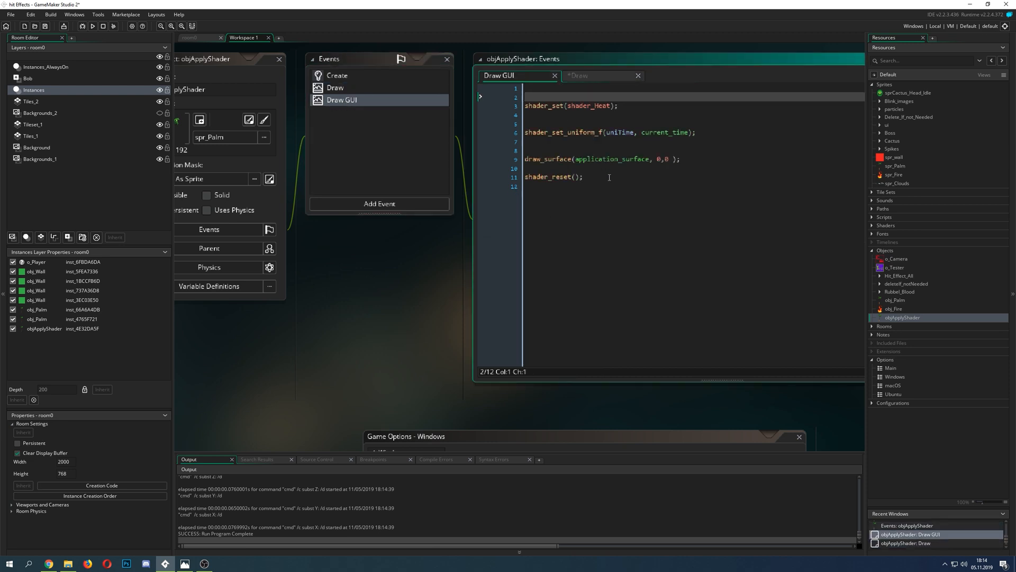
{"action": "type", "text": "/"}
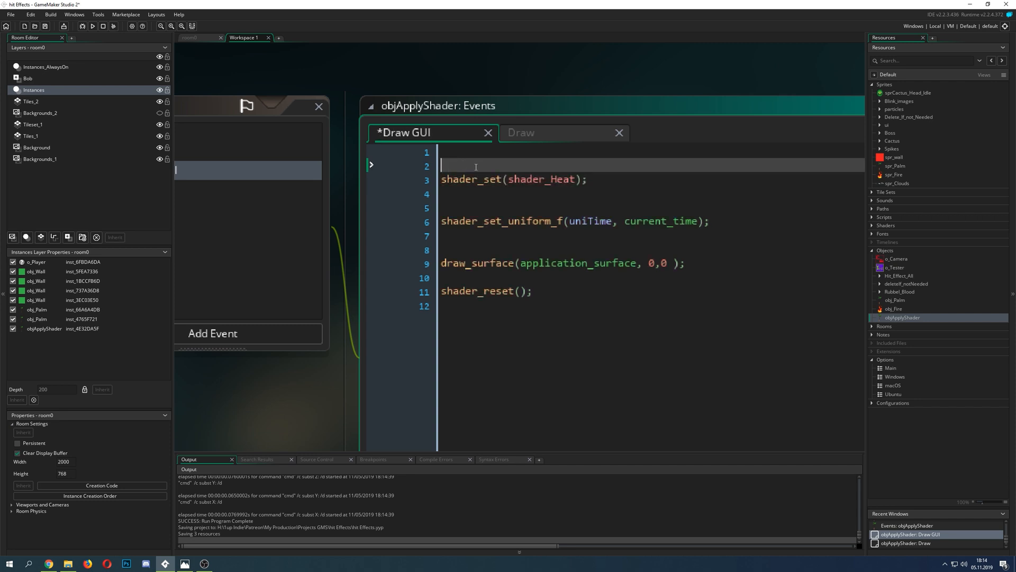
{"action": "key", "text": "ctrl+s"}
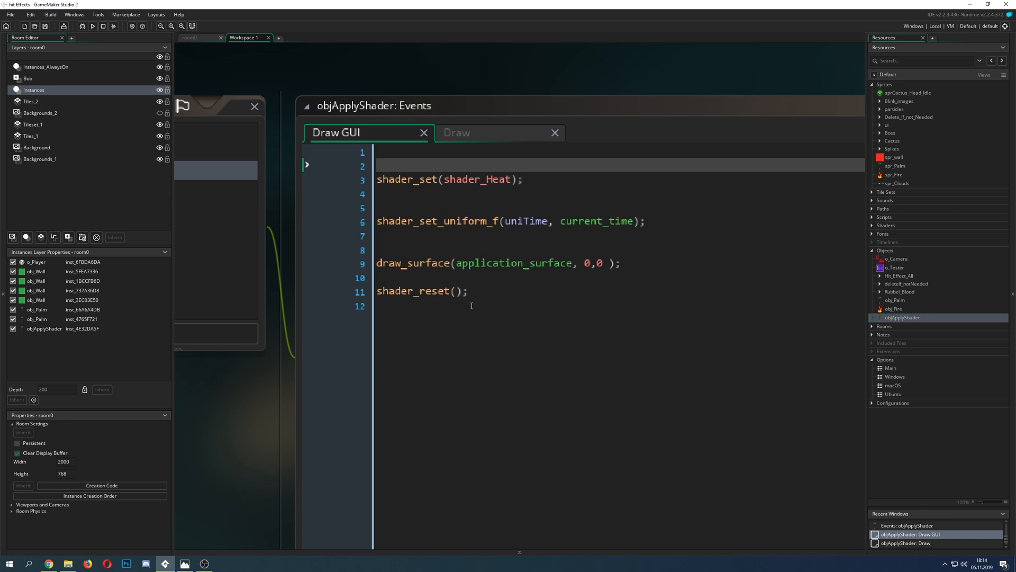
{"action": "mouse_move", "coordinate": [507, 294]}
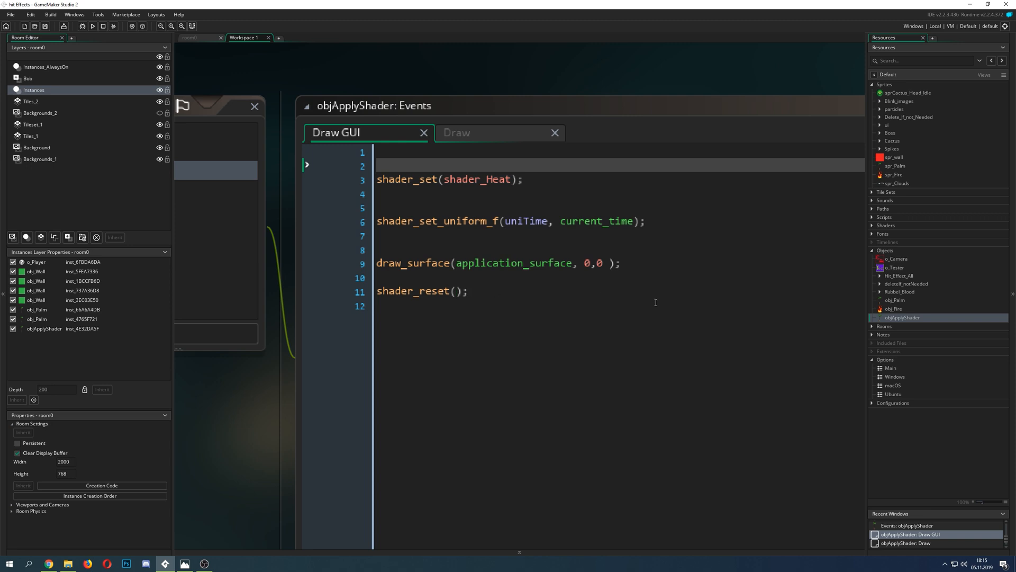
{"action": "mouse_move", "coordinate": [590, 282]}
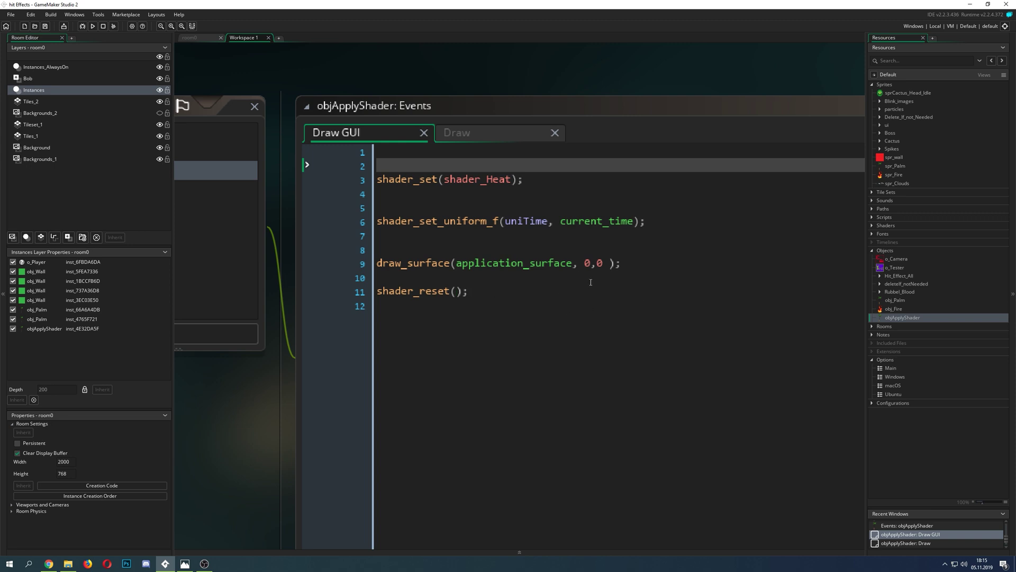
{"action": "mouse_move", "coordinate": [580, 193]}
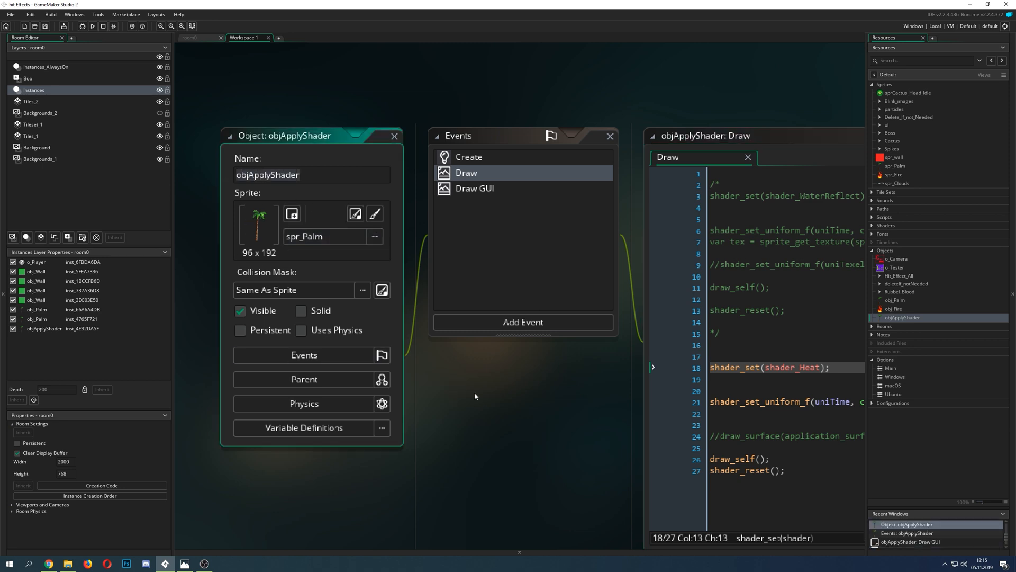
Step: Comment out line 24 as //draw_surface(application_surface, 0,0 ); and run the game
{"action": "left_click", "coordinate": [393, 135]}
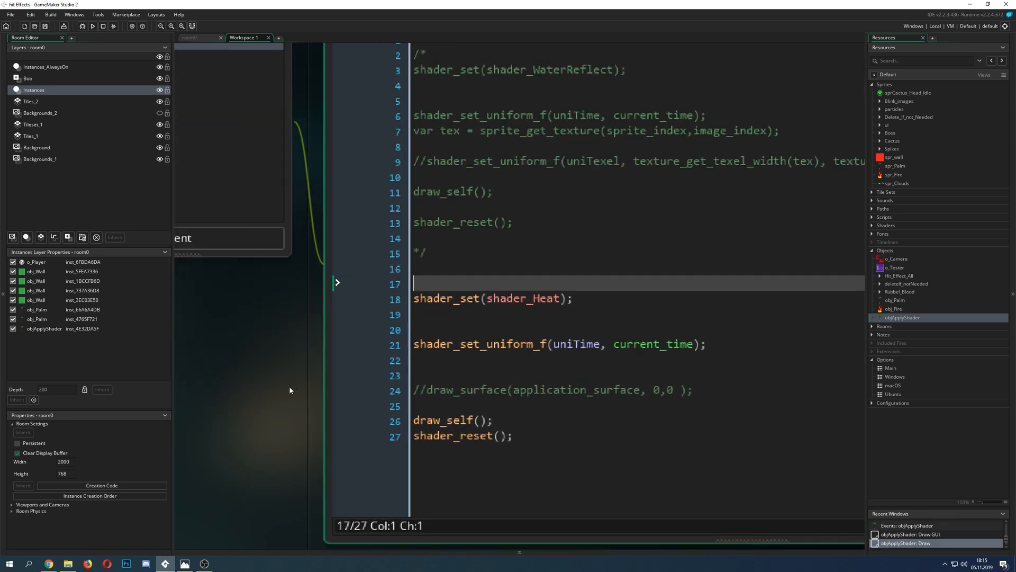
{"action": "left_click", "coordinate": [492, 298]}
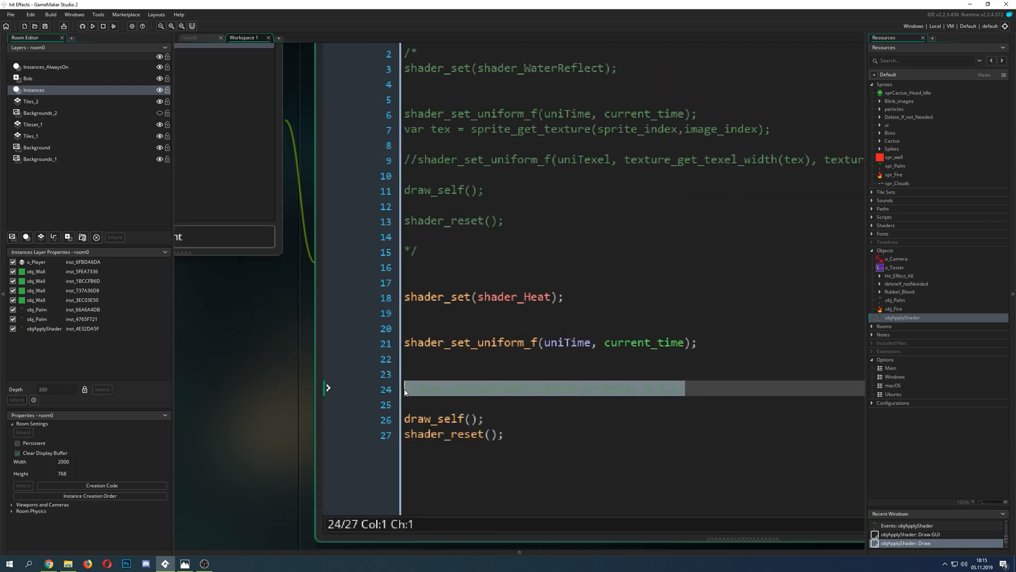
{"action": "type", "text": "//draw_surface(application_surface, 0,0 );"}
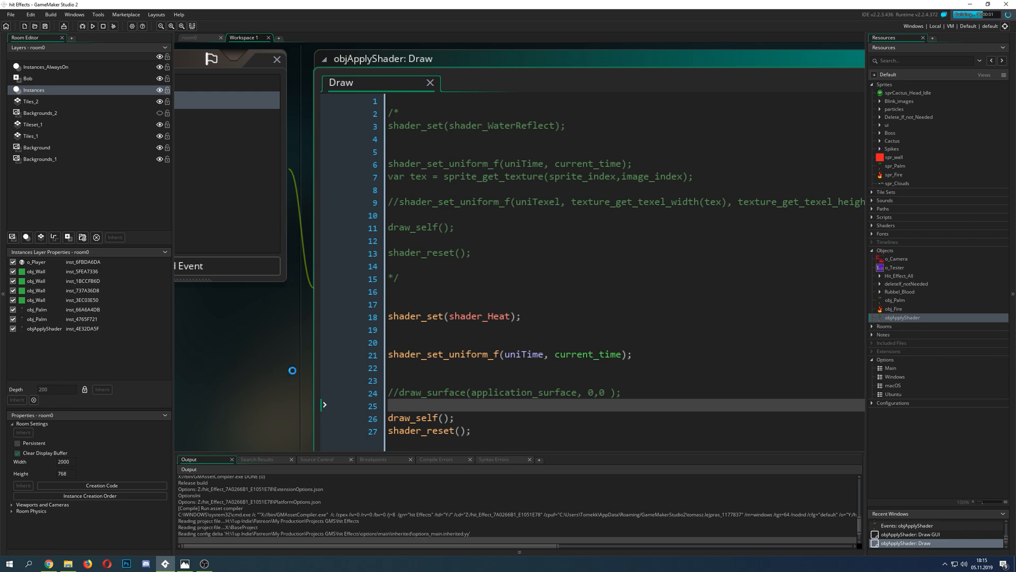
{"action": "left_click", "coordinate": [92, 26]}
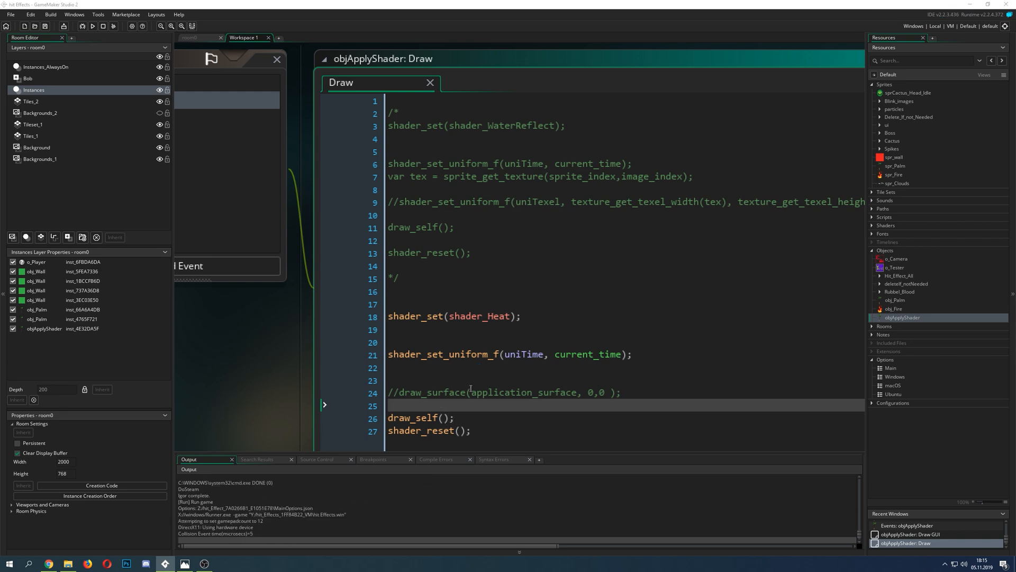
{"action": "left_click", "coordinate": [92, 26]}
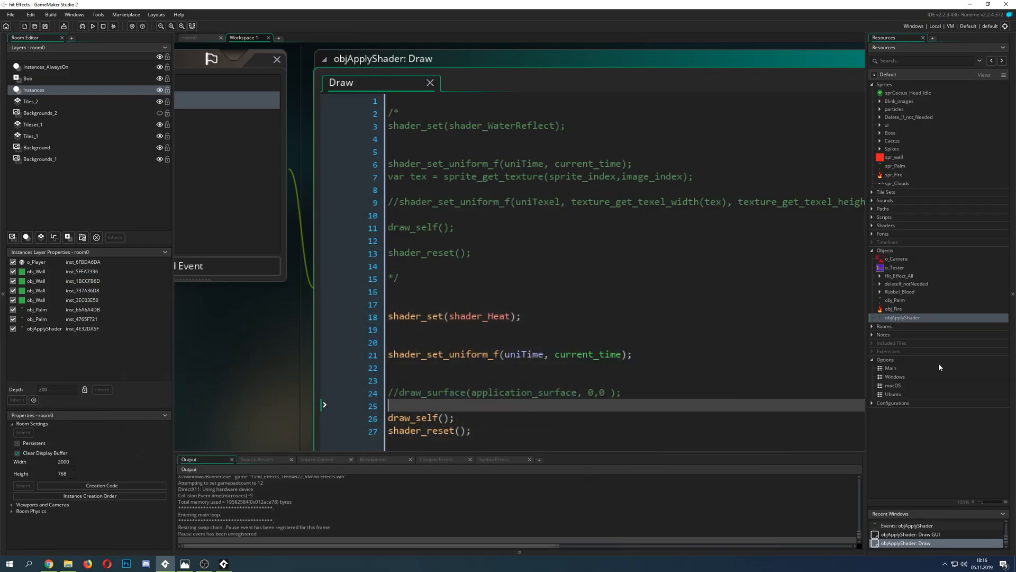
Step: Preview the generated texture page from the Windows graphics options
{"action": "double_click", "coordinate": [895, 376]}
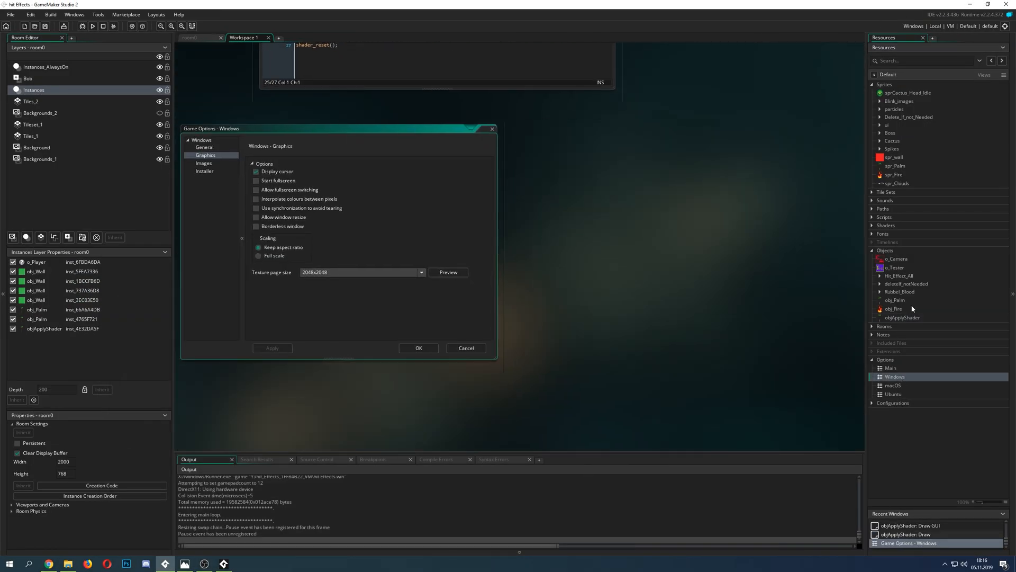
{"action": "left_click", "coordinate": [872, 360]}
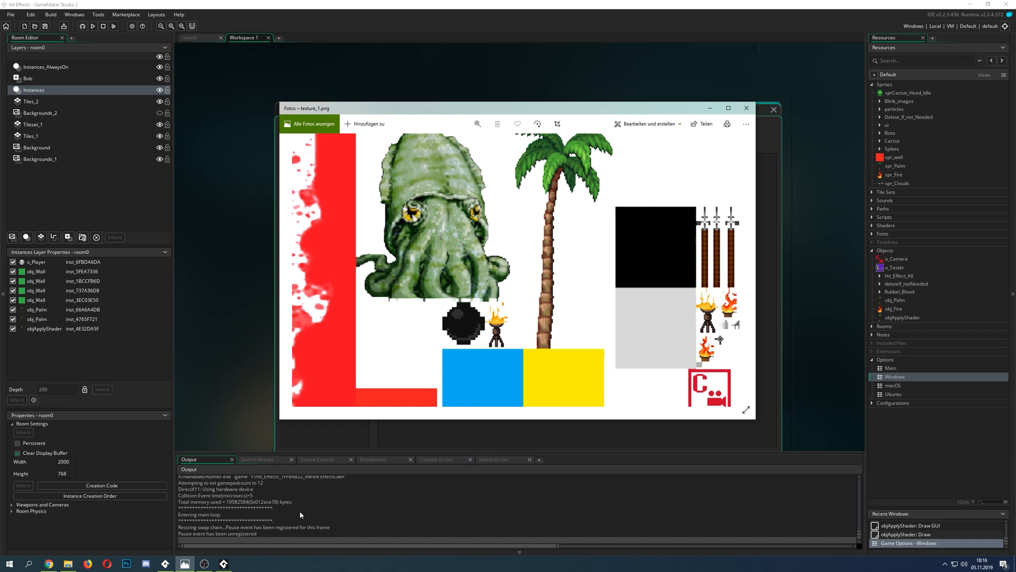
Step: Close the texture_1.png preview in Windows Photos after inspecting it
{"action": "left_click", "coordinate": [93, 25]}
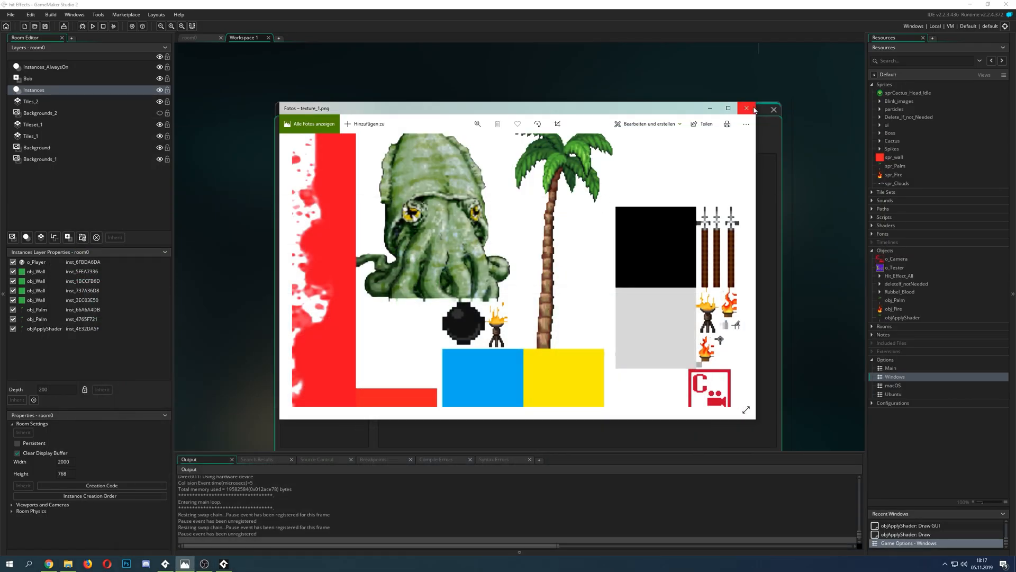
{"action": "left_click", "coordinate": [746, 108]}
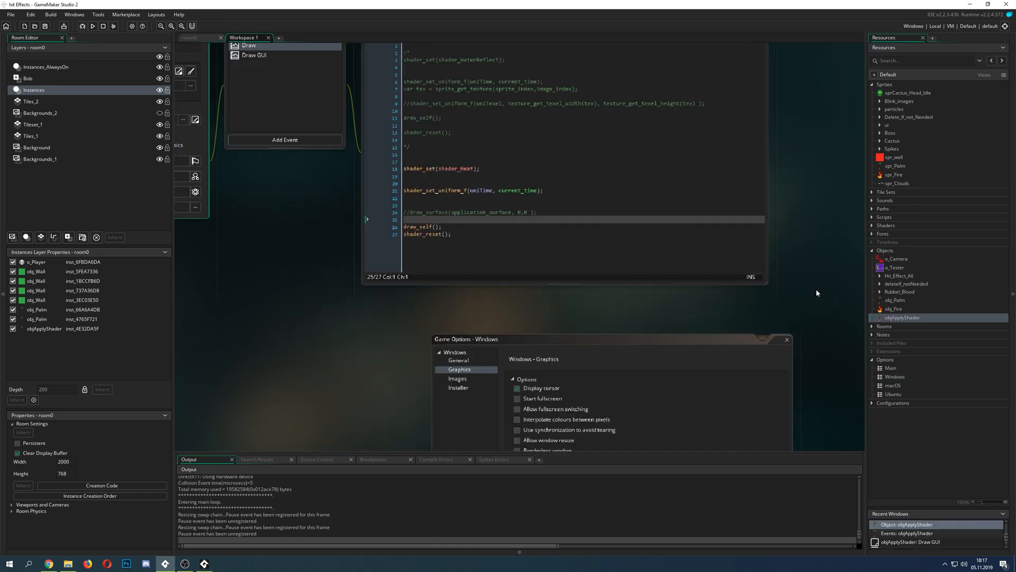
Step: Focus the objApplyShader Draw code window and show its Draw and Draw GUI event tabs
{"action": "left_click", "coordinate": [786, 339]}
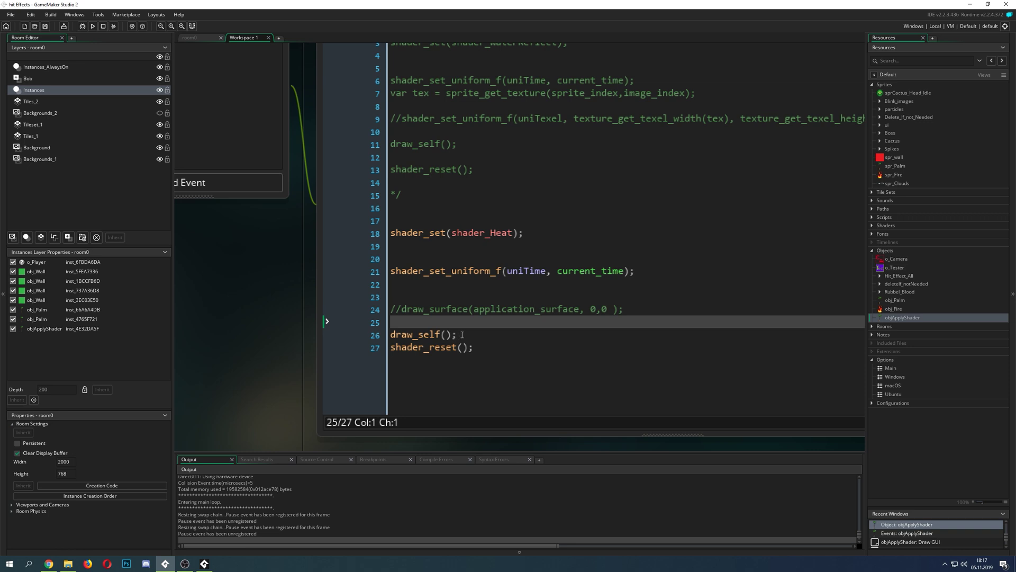
{"action": "mouse_move", "coordinate": [512, 320]}
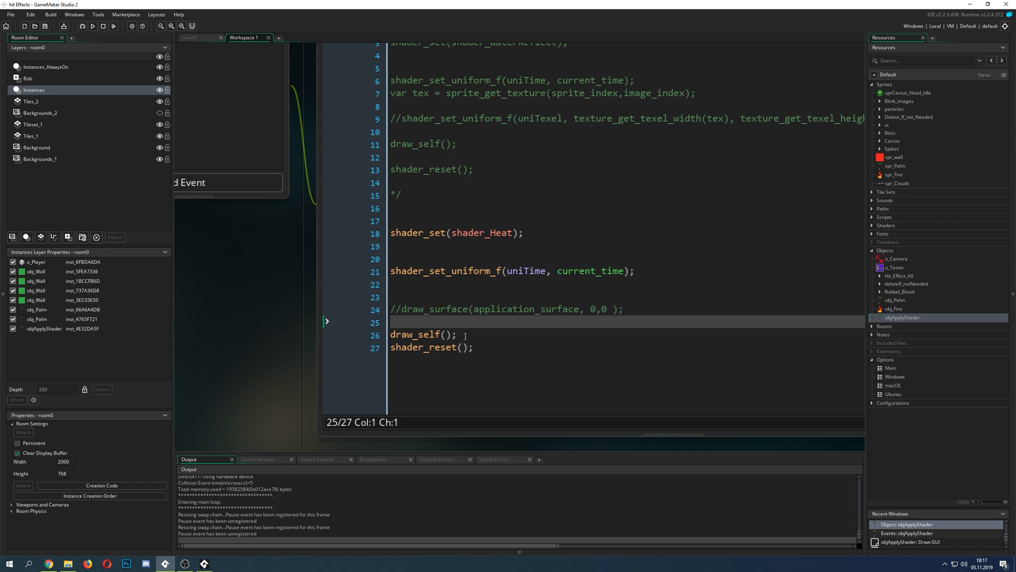
{"action": "left_click", "coordinate": [457, 334]}
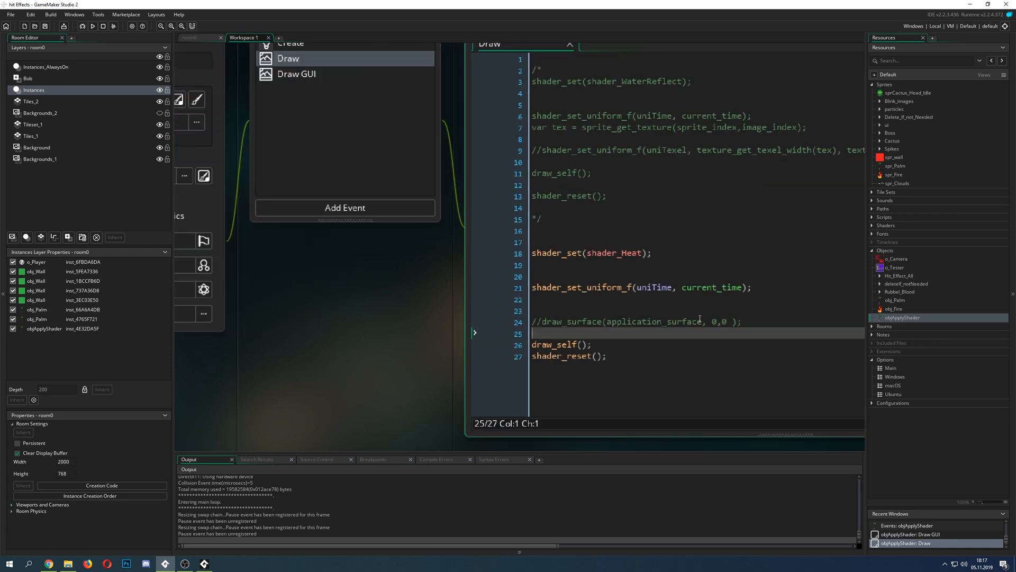
{"action": "left_click", "coordinate": [295, 97]}
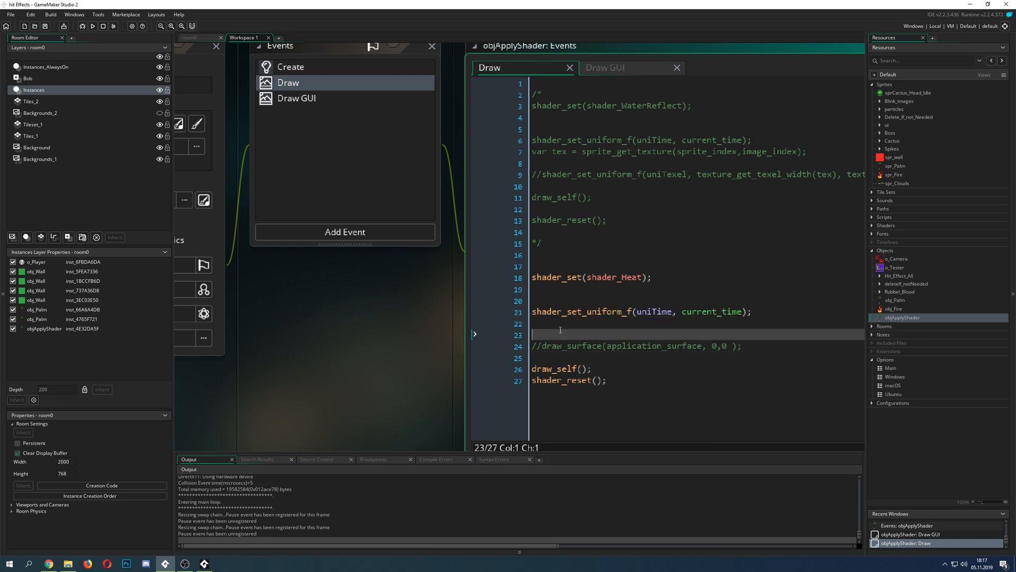
{"action": "mouse_move", "coordinate": [703, 300]}
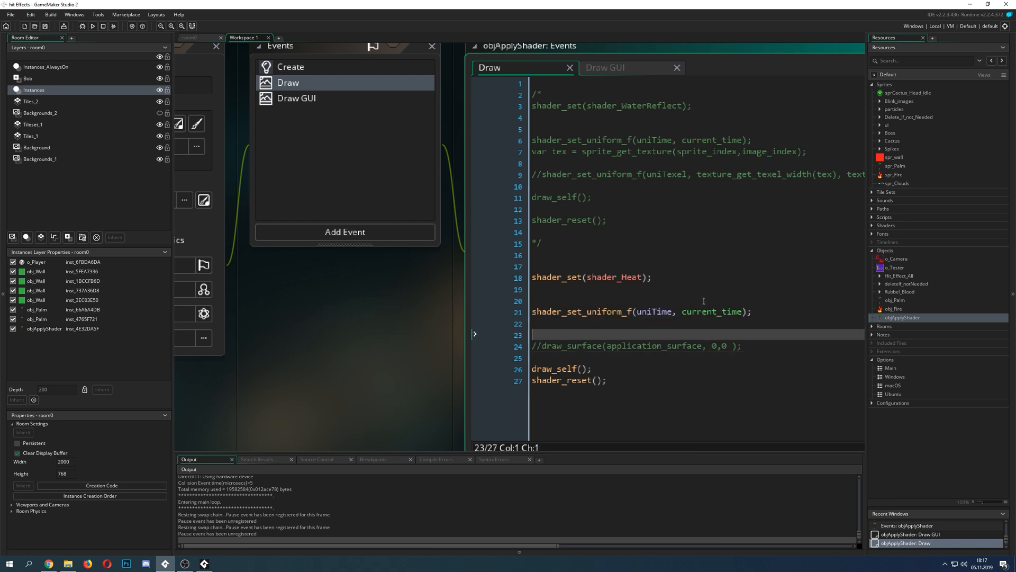